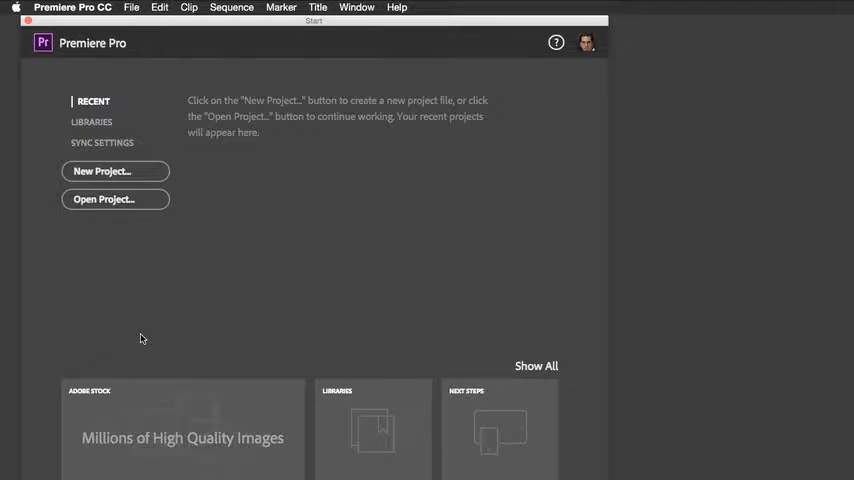
# Step: Create a new project from the start screen, keeping the default name Project 1
pyautogui.click(116, 172)
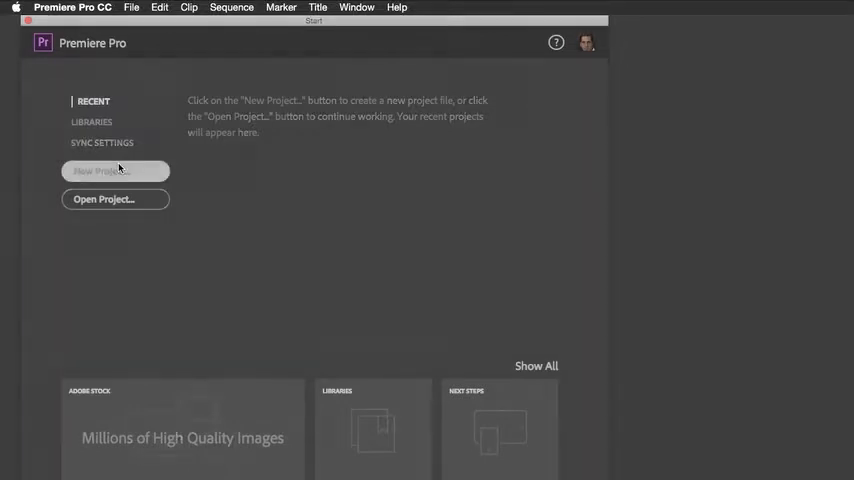
pyautogui.click(116, 170)
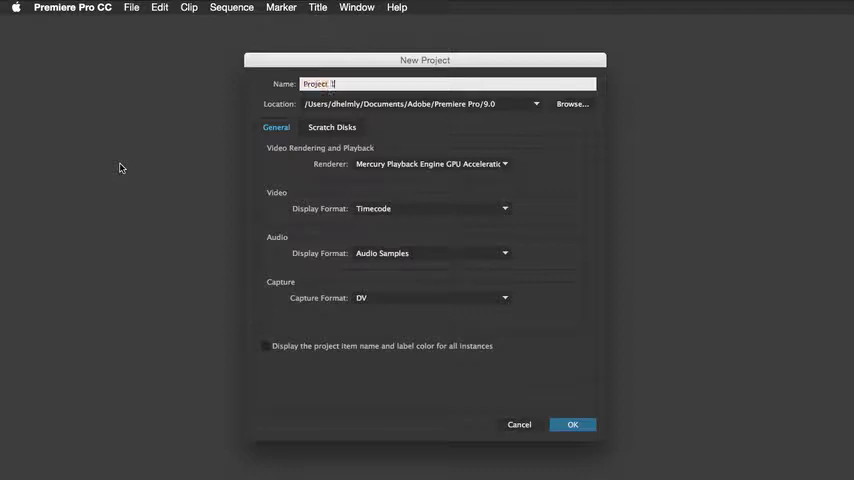
pyautogui.click(572, 424)
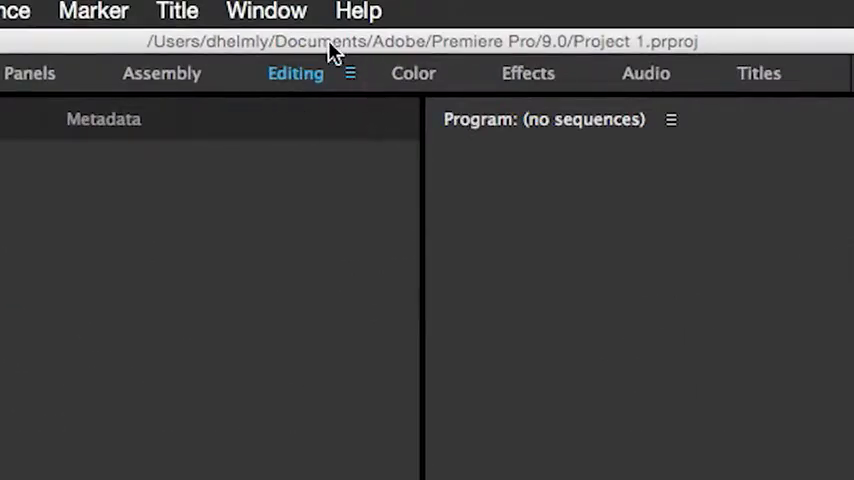
pyautogui.moveTo(310, 144)
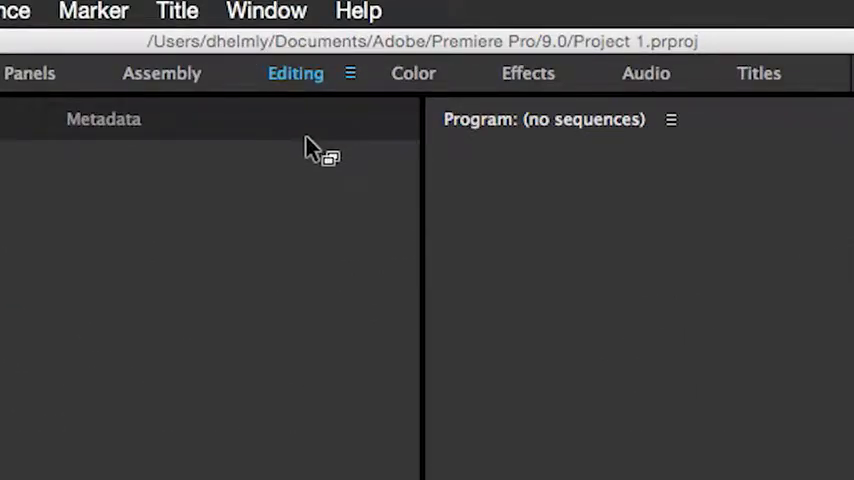
pyautogui.moveTo(304, 96)
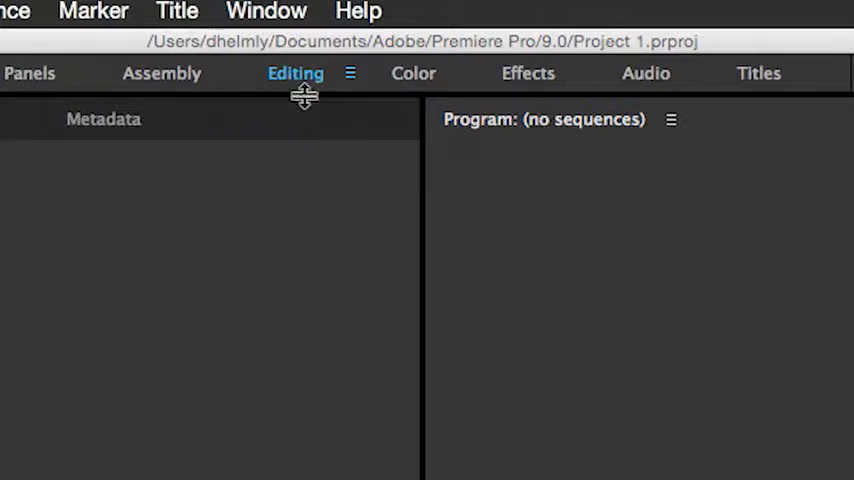
pyautogui.moveTo(304, 100)
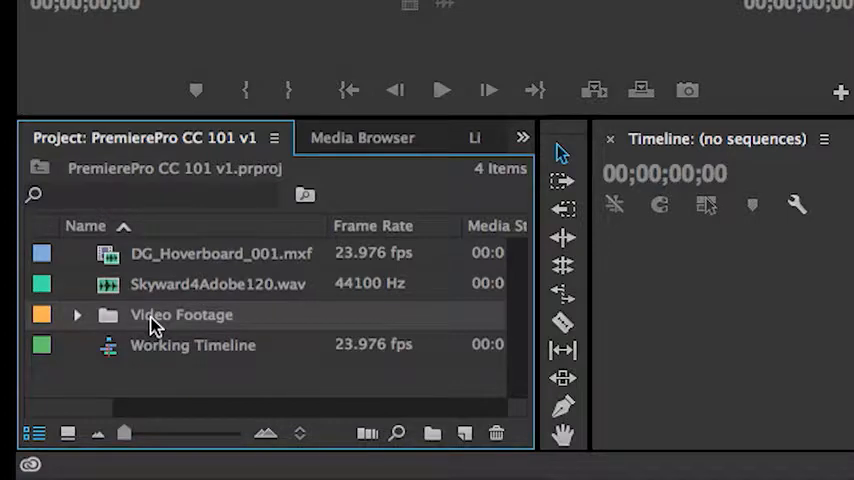
pyautogui.moveTo(164, 344)
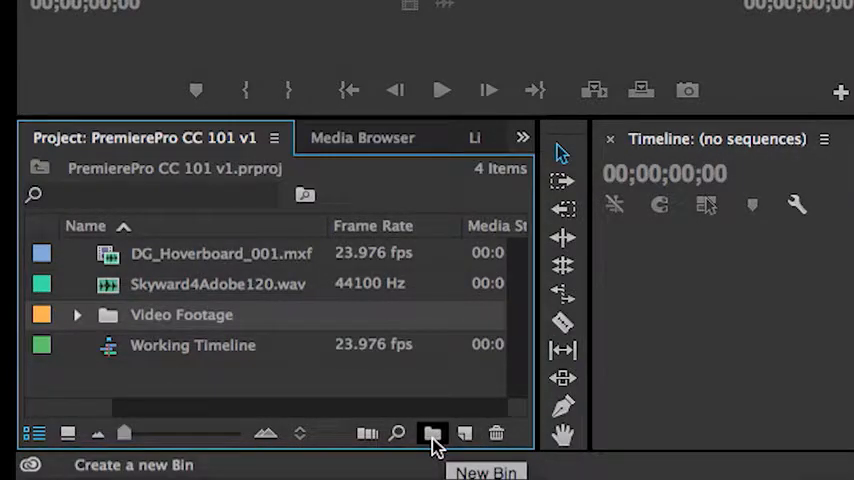
pyautogui.moveTo(248, 386)
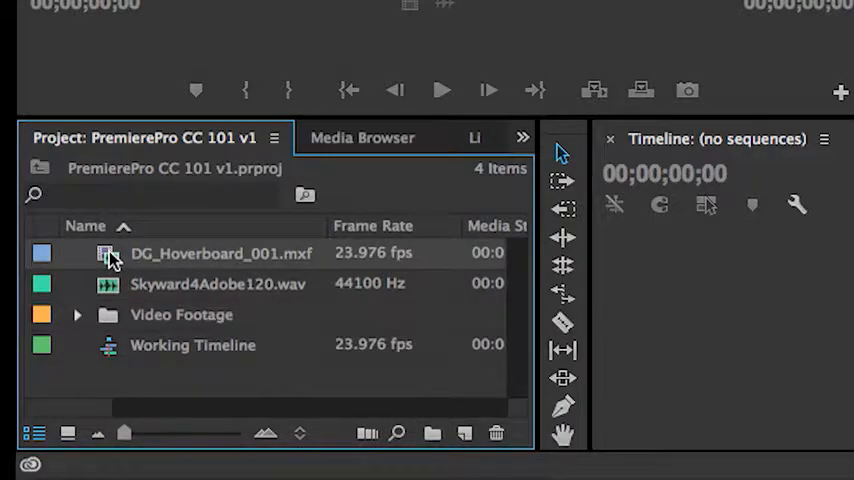
# Step: Move DG_Hoverboard_001.mxf out of the top level and open the Working Timeline sequence
pyautogui.click(496, 432)
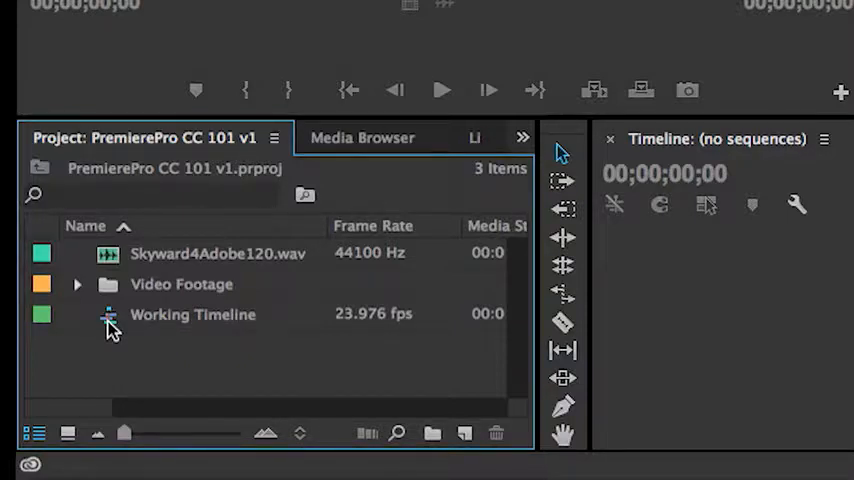
pyautogui.doubleClick(192, 314)
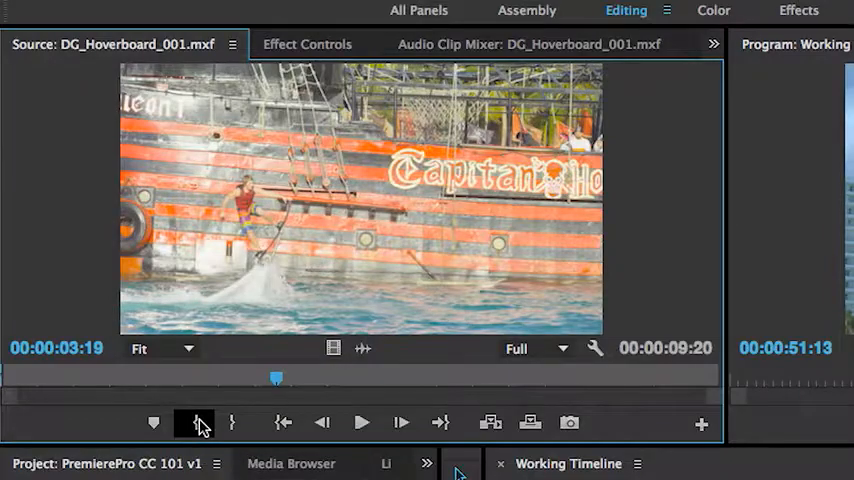
# Step: Scrub the hoverboard clip to a later frame for marking its in and out points
pyautogui.moveTo(276, 376); pyautogui.dragTo(372, 376)
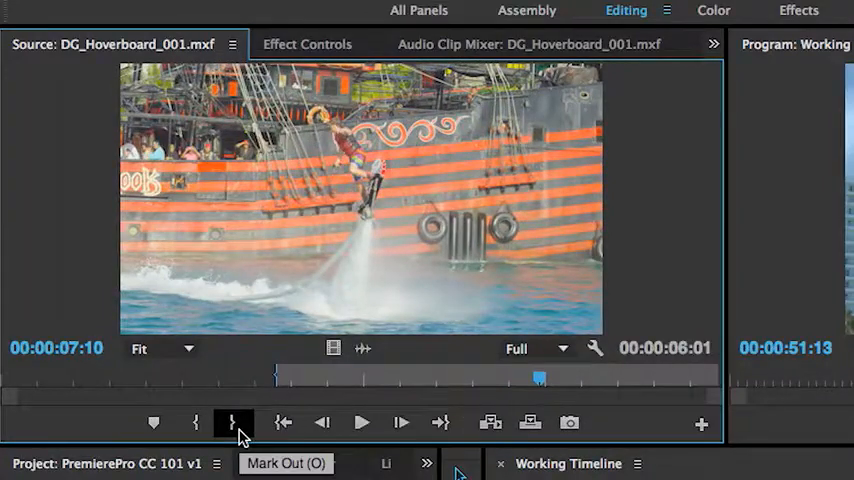
pyautogui.moveTo(234, 424)
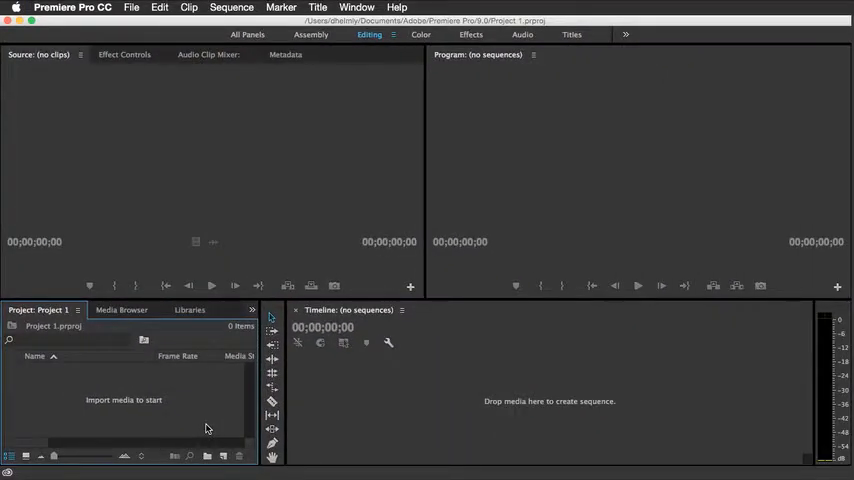
pyautogui.moveTo(198, 428)
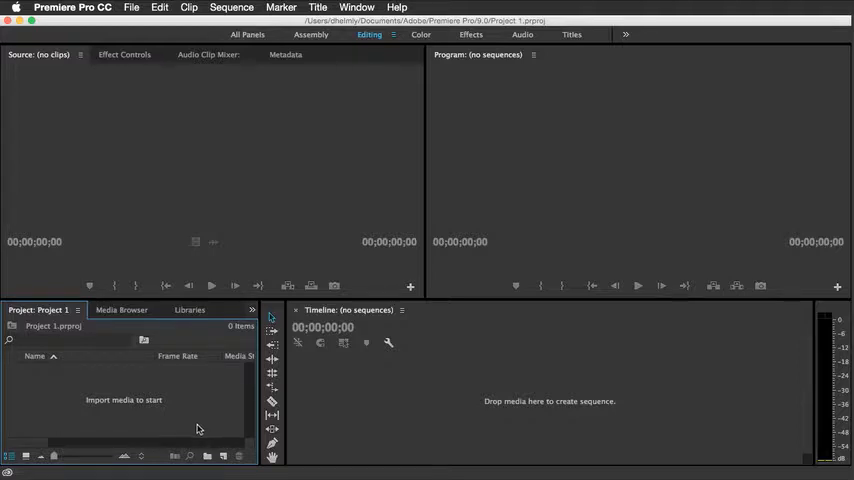
# Step: Show the Media Browser listing the drives, maximize it, then restore it to normal size
pyautogui.click(120, 308)
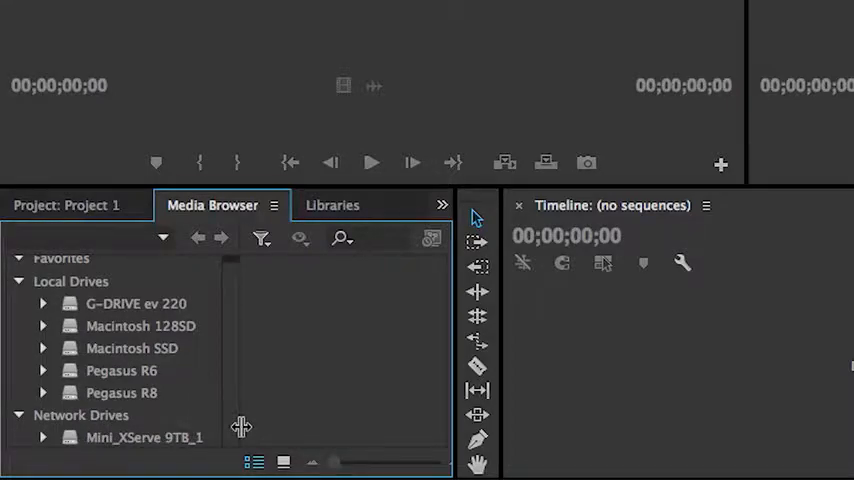
pyautogui.click(70, 280)
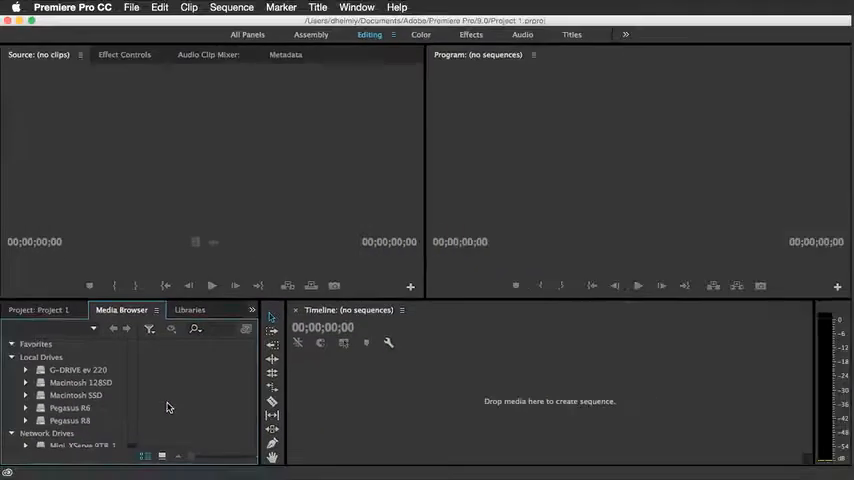
pyautogui.moveTo(158, 388)
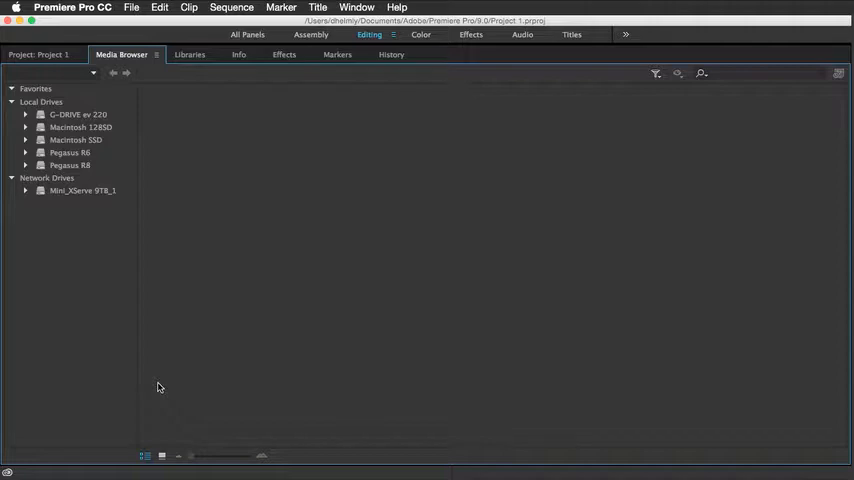
pyautogui.click(368, 34)
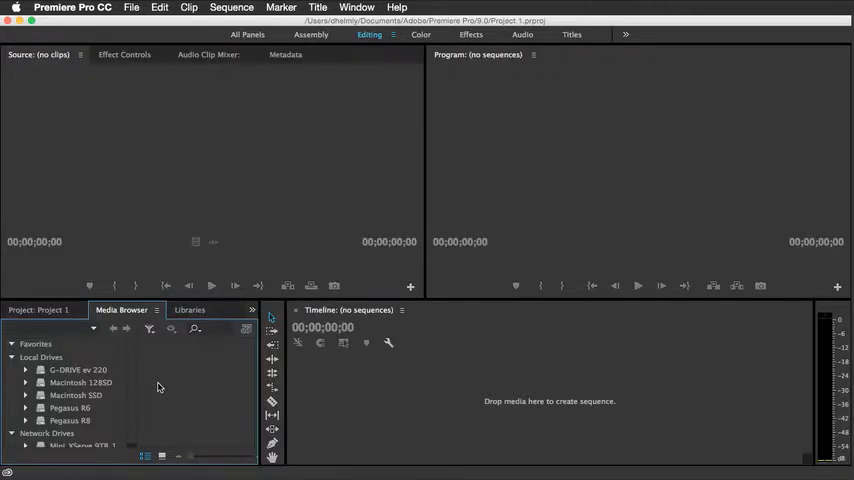
pyautogui.moveTo(190, 380)
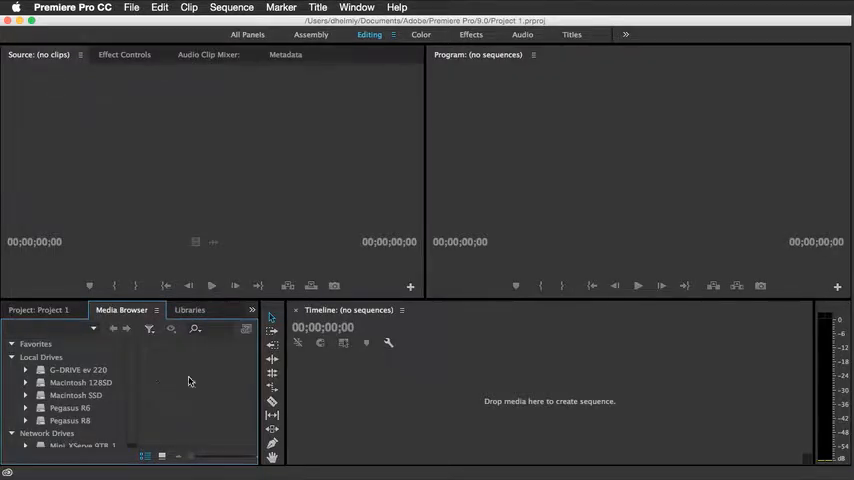
pyautogui.moveTo(436, 398)
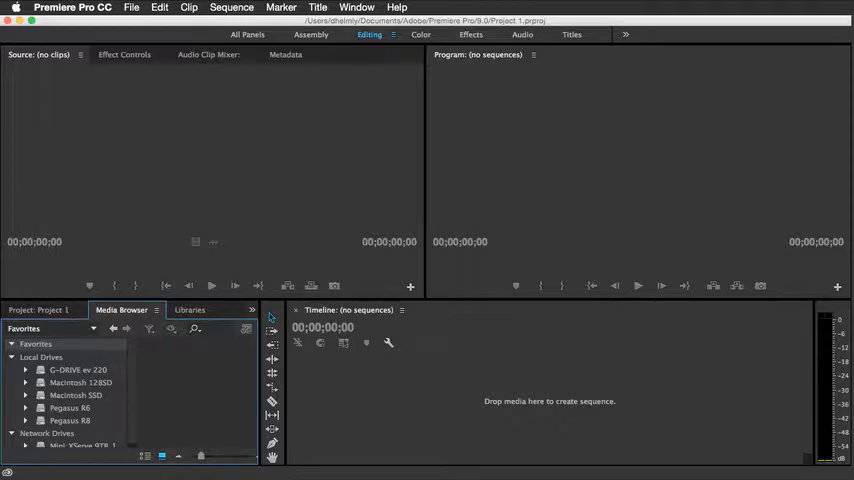
pyautogui.moveTo(50, 64)
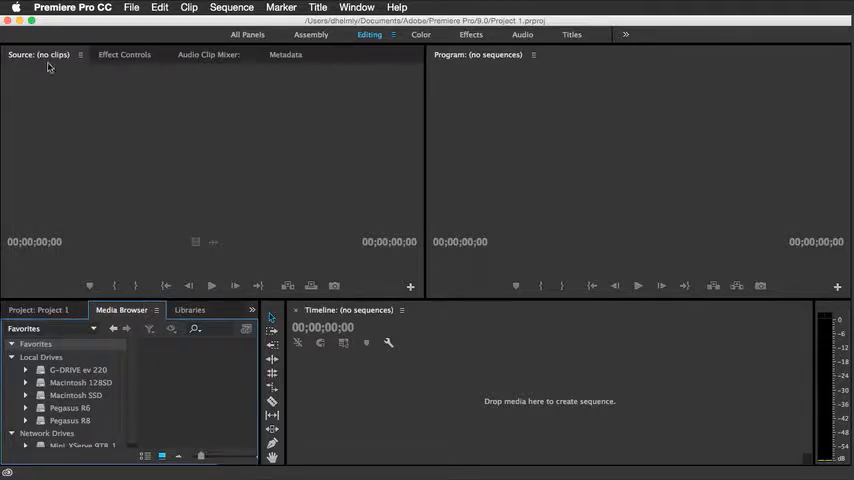
pyautogui.click(72, 8)
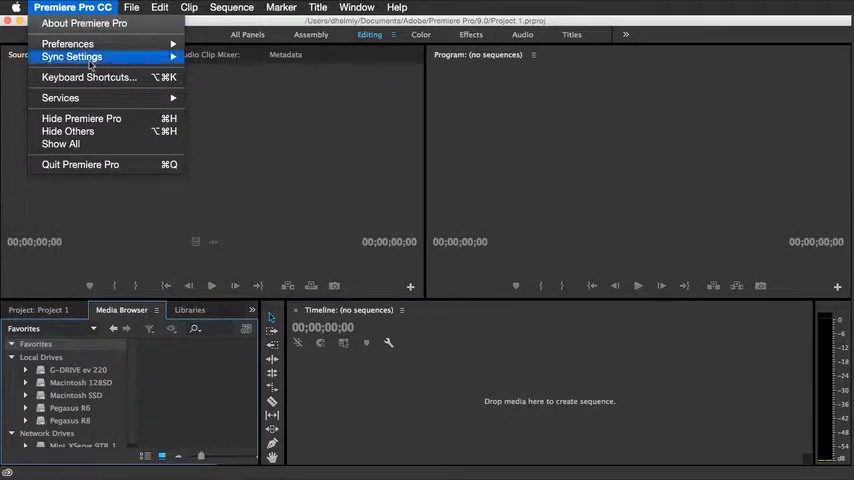
pyautogui.click(88, 76)
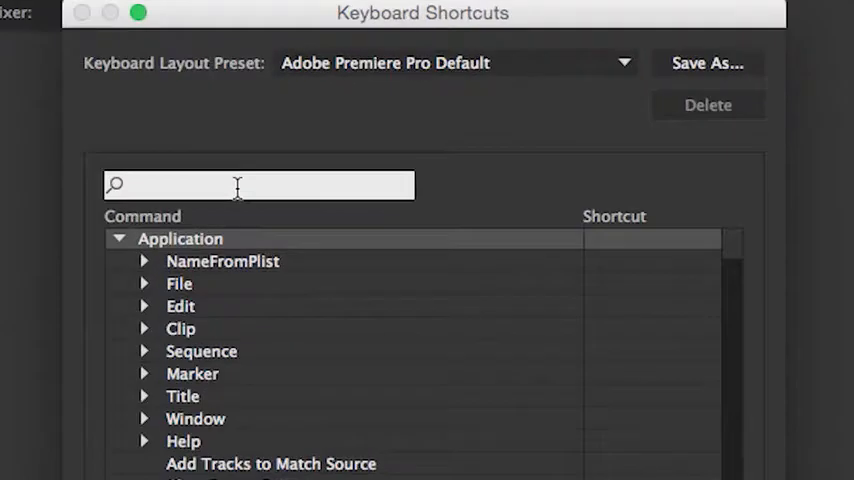
pyautogui.write('und')
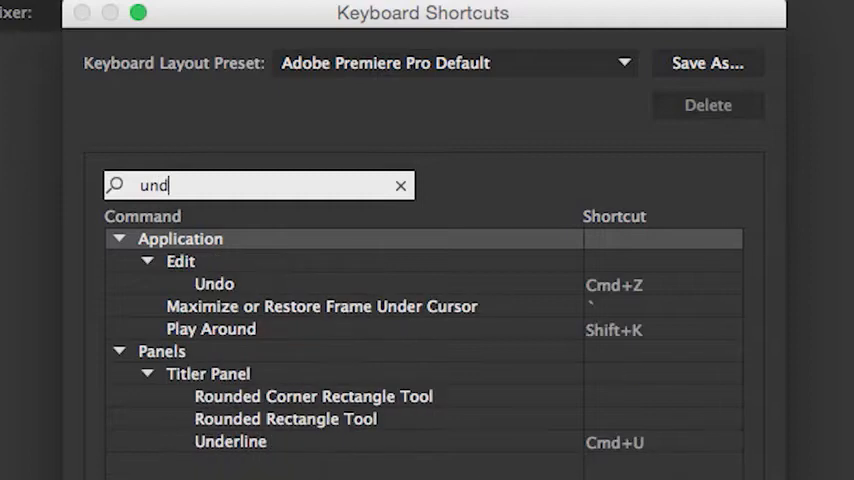
pyautogui.write('under cur')
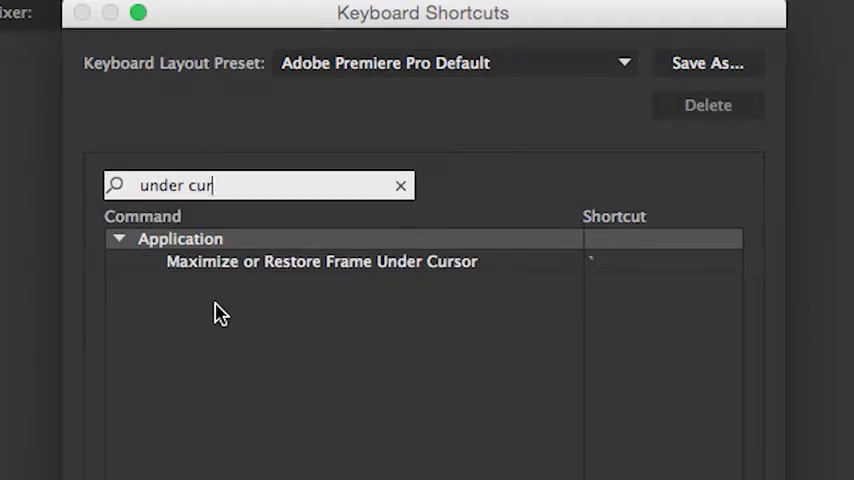
pyautogui.moveTo(564, 276)
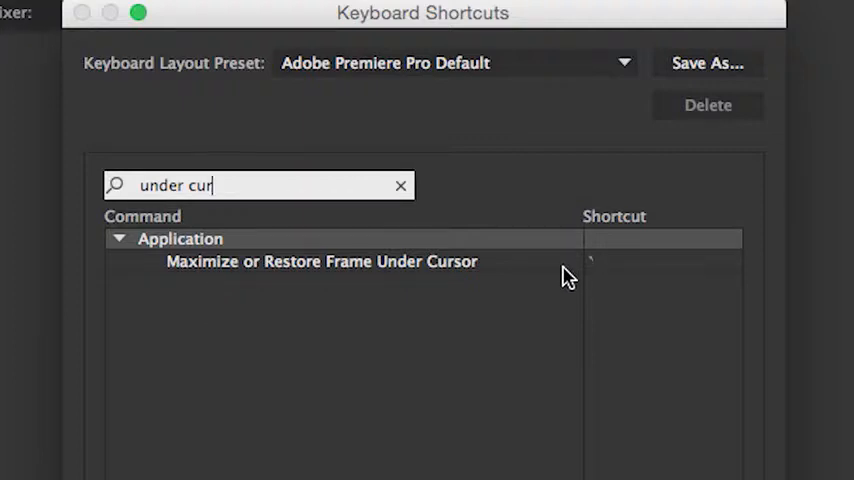
pyautogui.moveTo(618, 304)
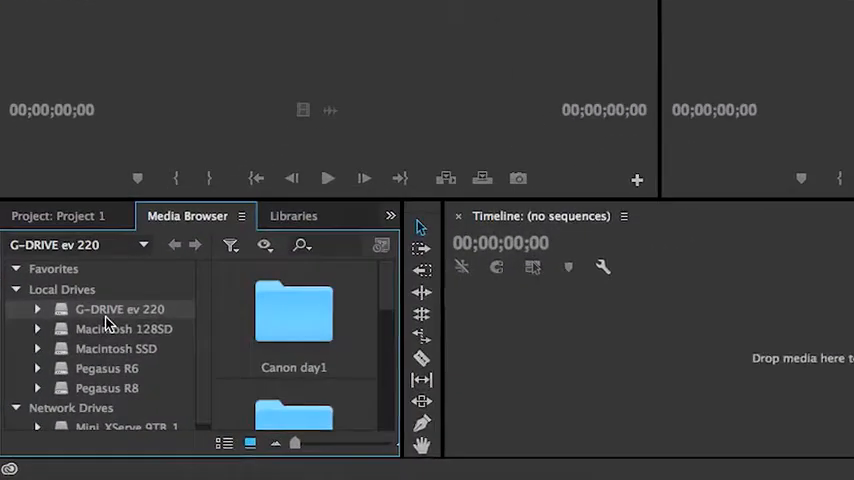
# Step: Browse G-DRIVE ev 220 into the Hoverboard Footage folder and show its clips as thumbnails
pyautogui.click(252, 440)
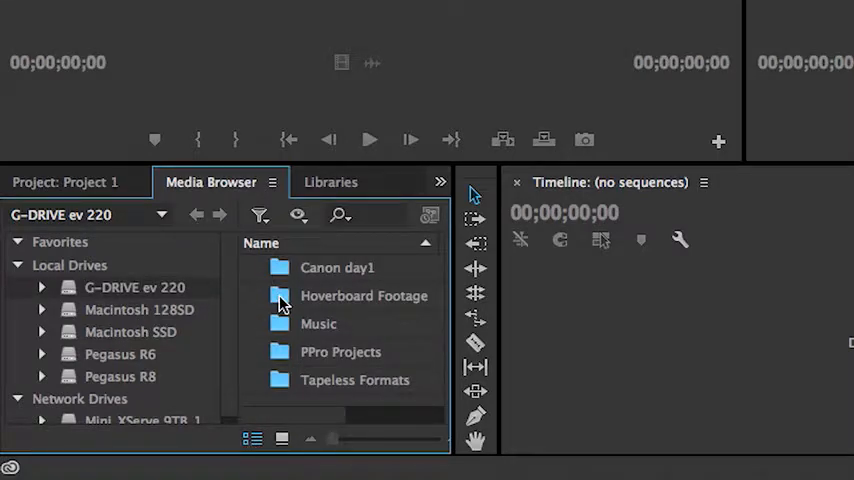
pyautogui.doubleClick(364, 296)
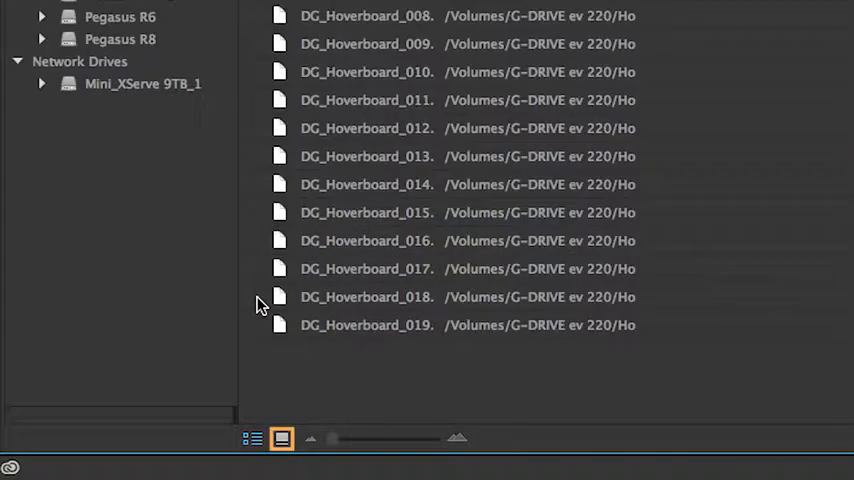
pyautogui.click(280, 438)
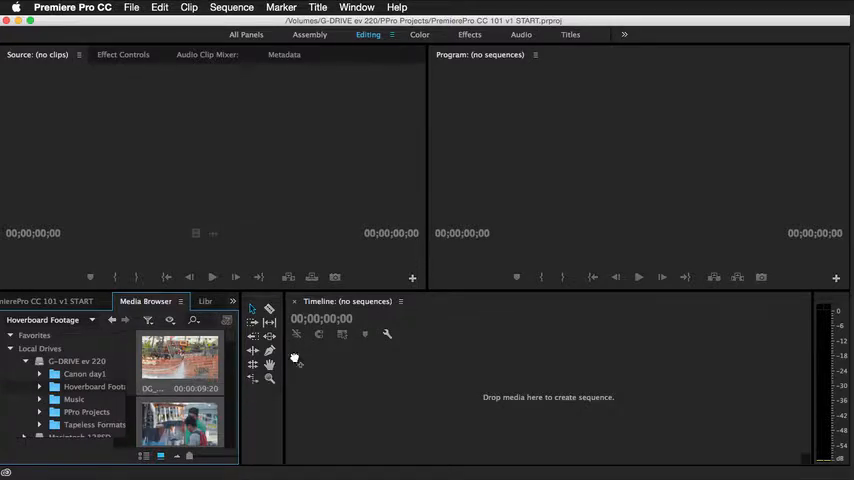
pyautogui.moveTo(336, 364)
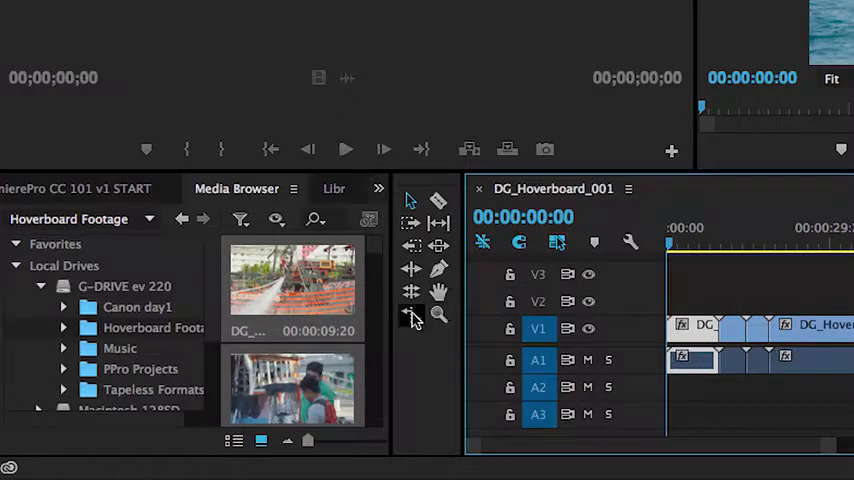
pyautogui.moveTo(336, 336)
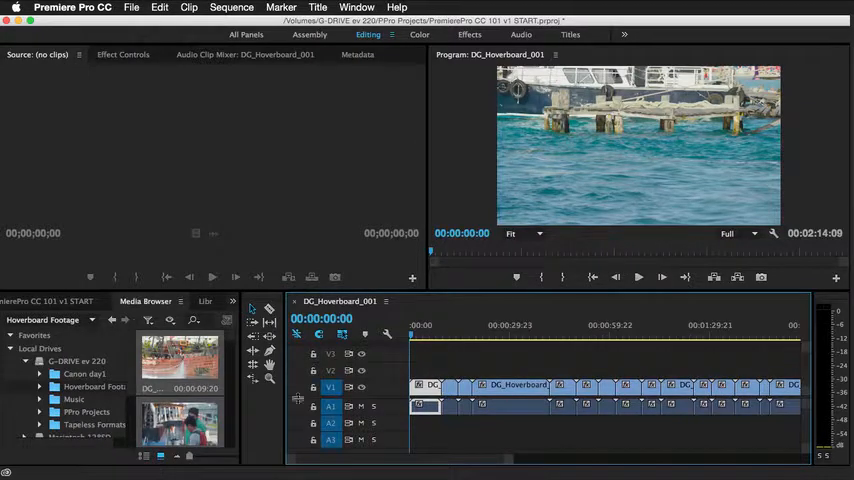
# Step: Switch to the Project panel to show the imported items and DG_Hoverboard_001 sequence
pyautogui.click(60, 300)
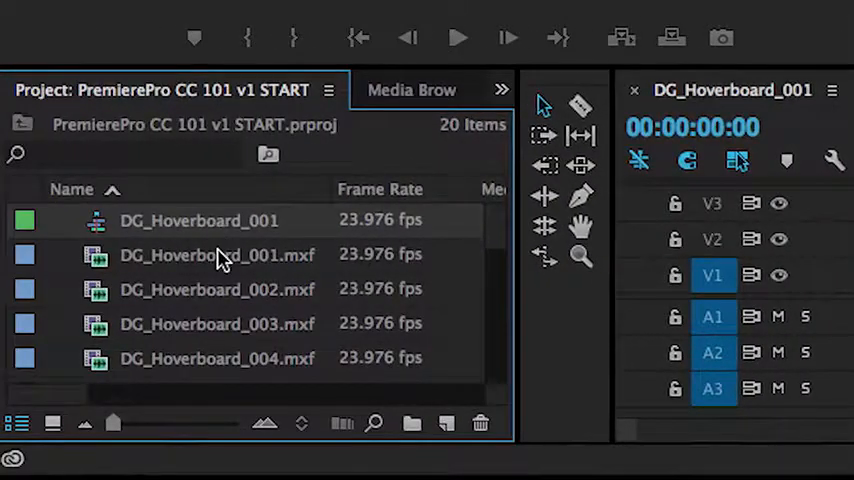
pyautogui.moveTo(500, 230)
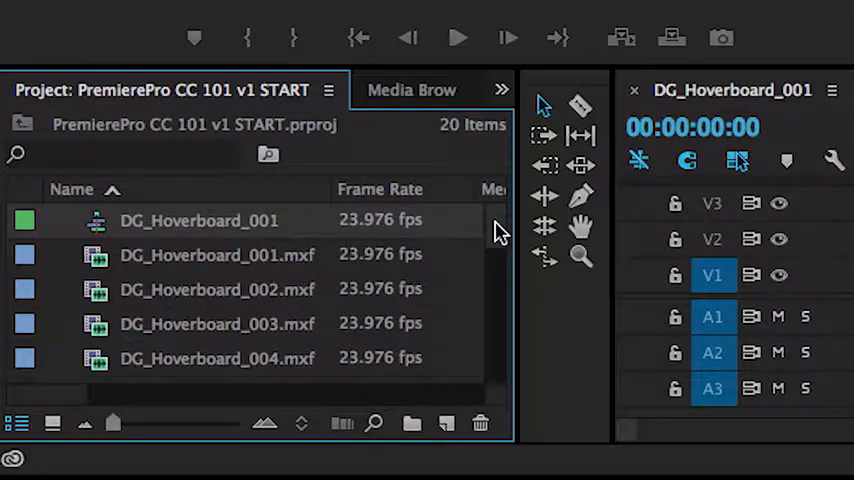
pyautogui.moveTo(484, 220)
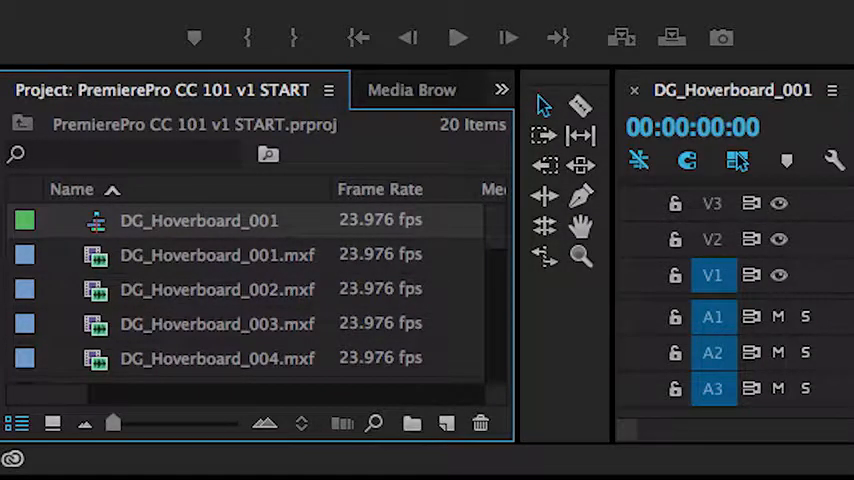
pyautogui.moveTo(412, 424)
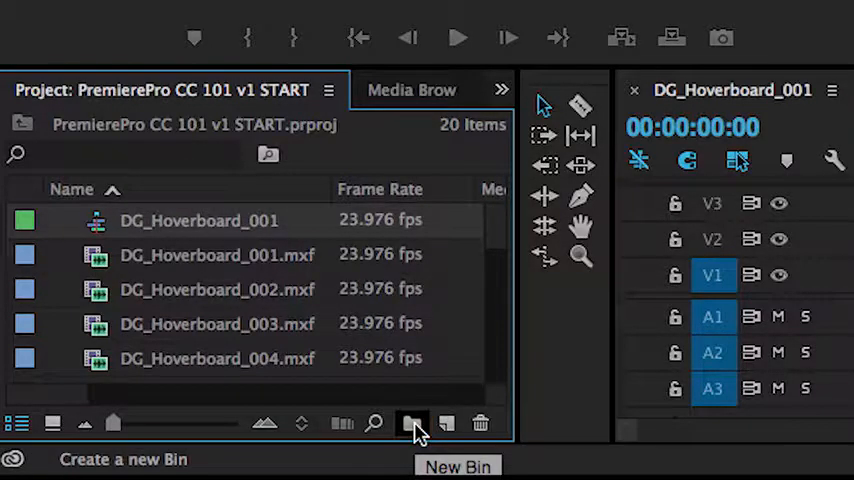
# Step: Create a Footage bin holding the hoverboard .mxf clips and collapse it
pyautogui.click(412, 422)
pyautogui.write('Footage')
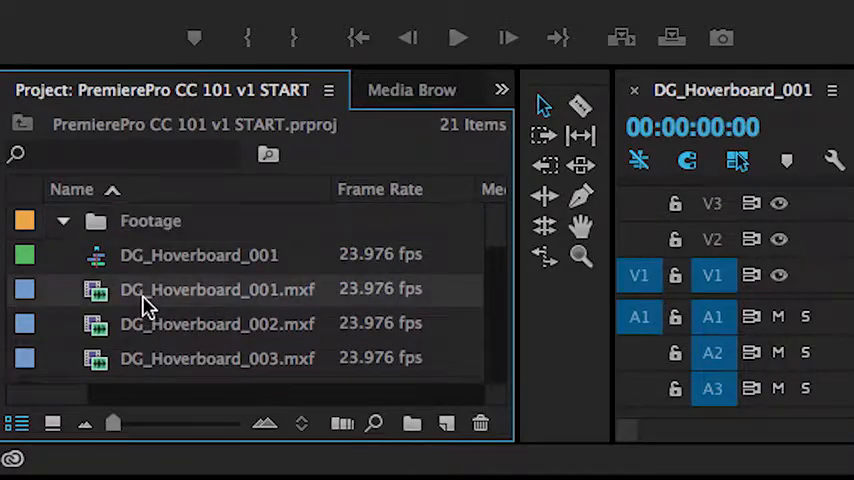
pyautogui.scroll(-3)
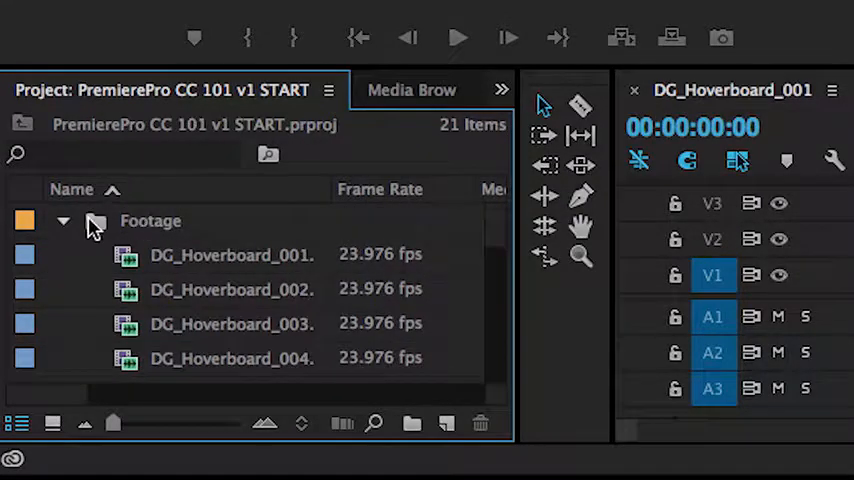
pyautogui.click(64, 220)
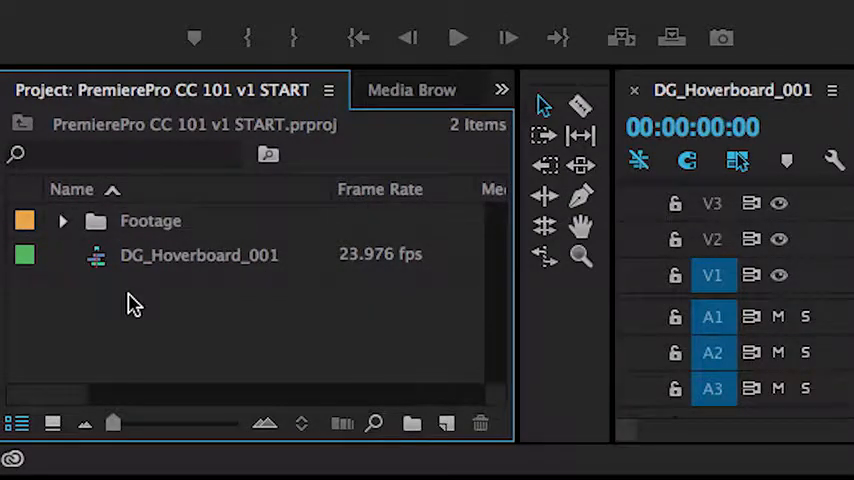